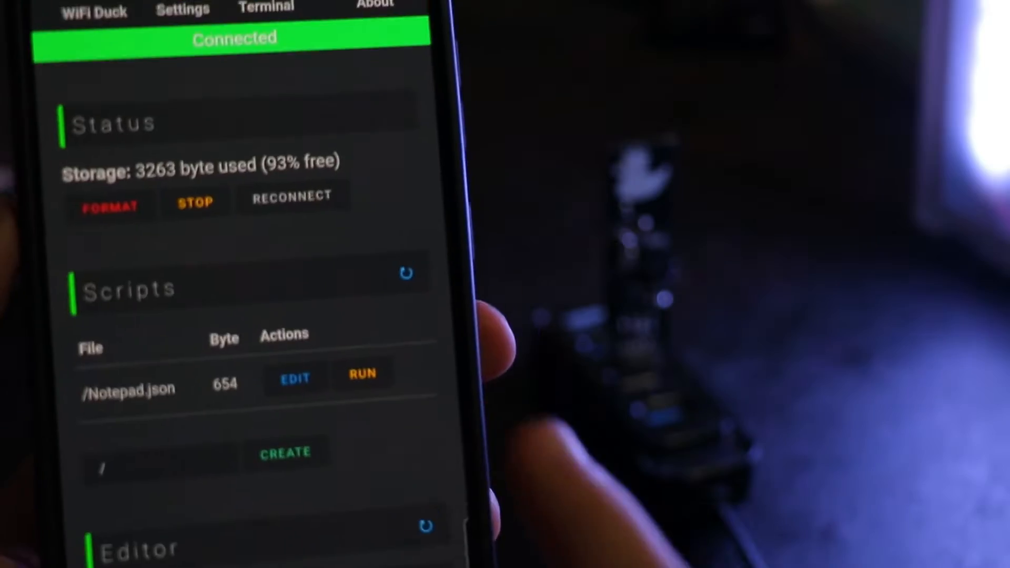
Focus a blank untitled Notepad window and have the text 'SUBSCRIBE!' typed into it, unsaved.
click(362, 374)
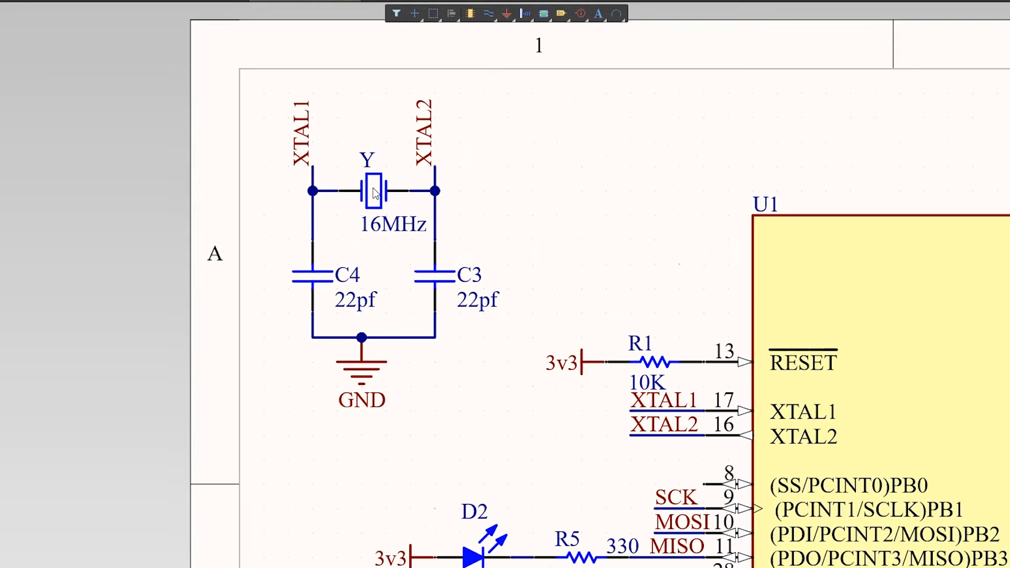
click(435, 276)
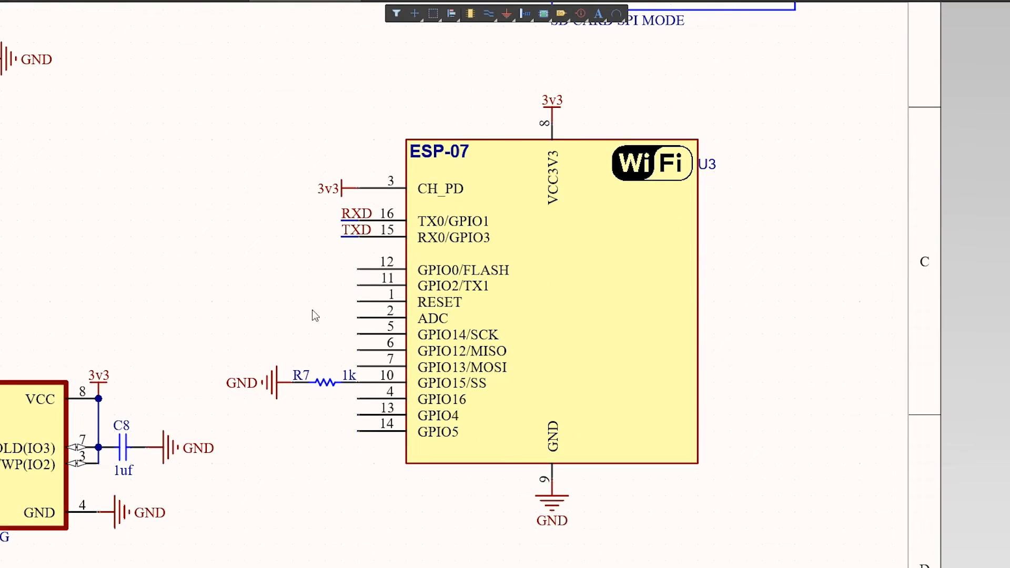
mouse_move(294, 269)
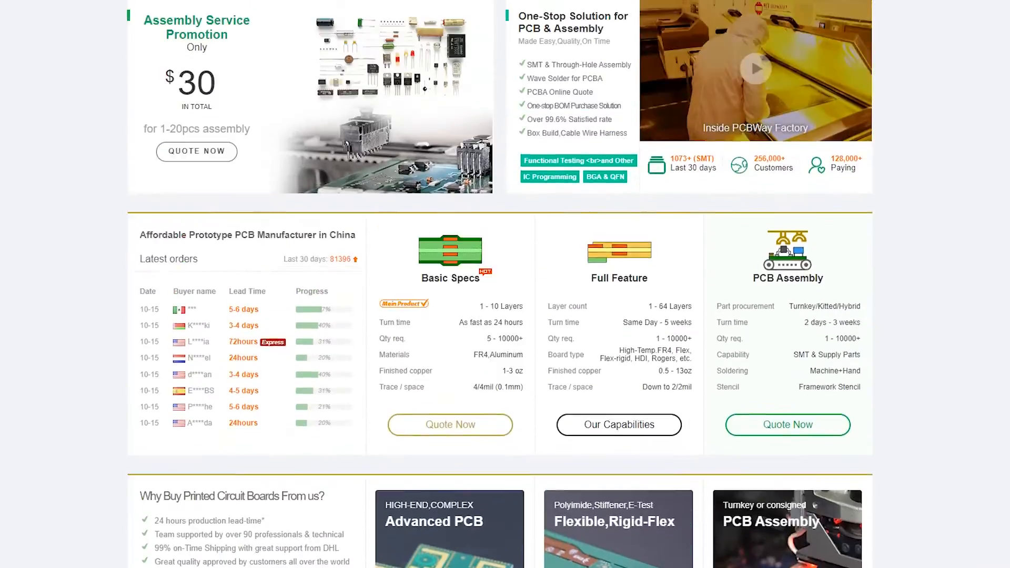
scroll(up, 3)
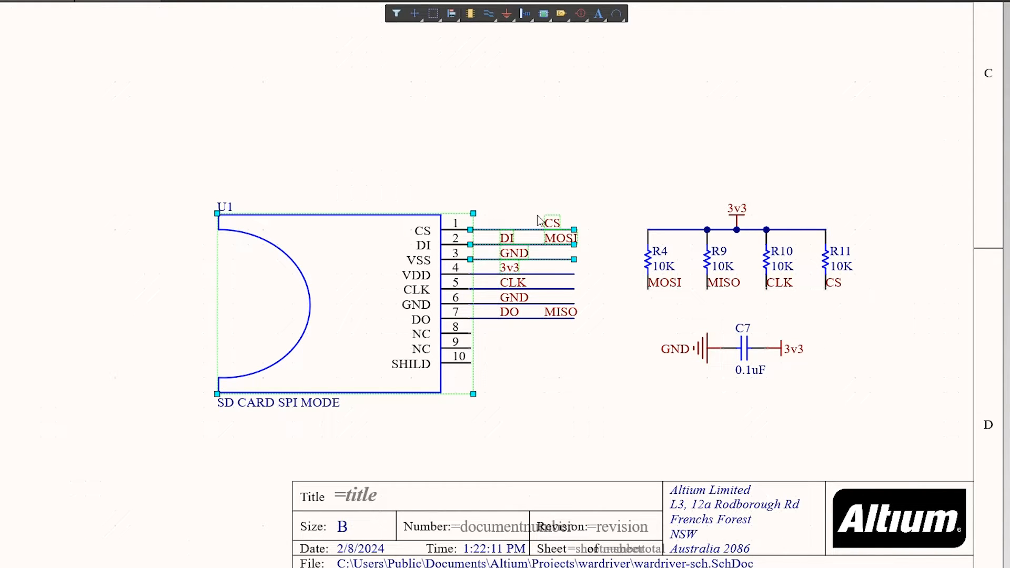
click(605, 215)
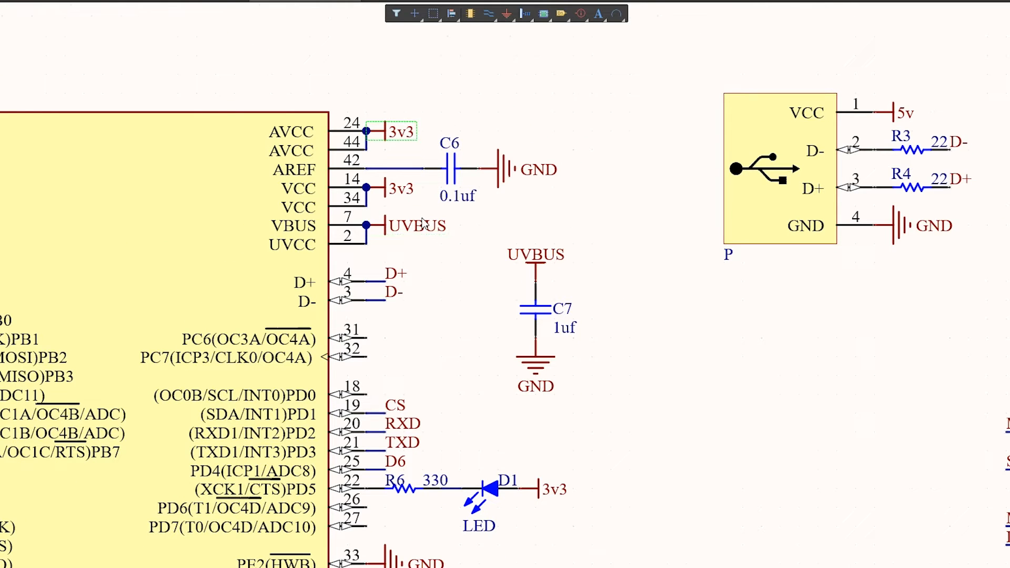
click(419, 226)
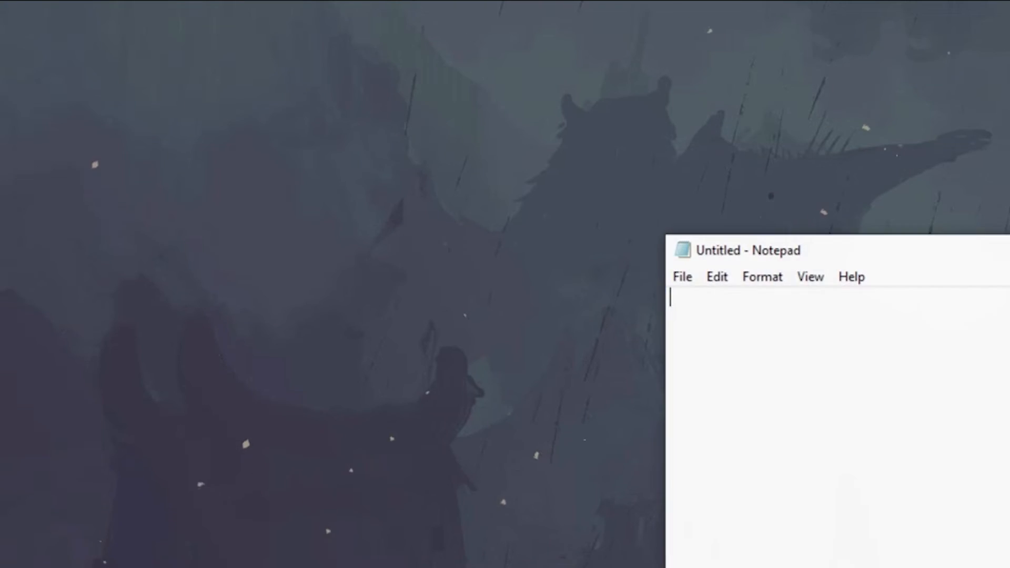
text(SUBSCRIBE!)
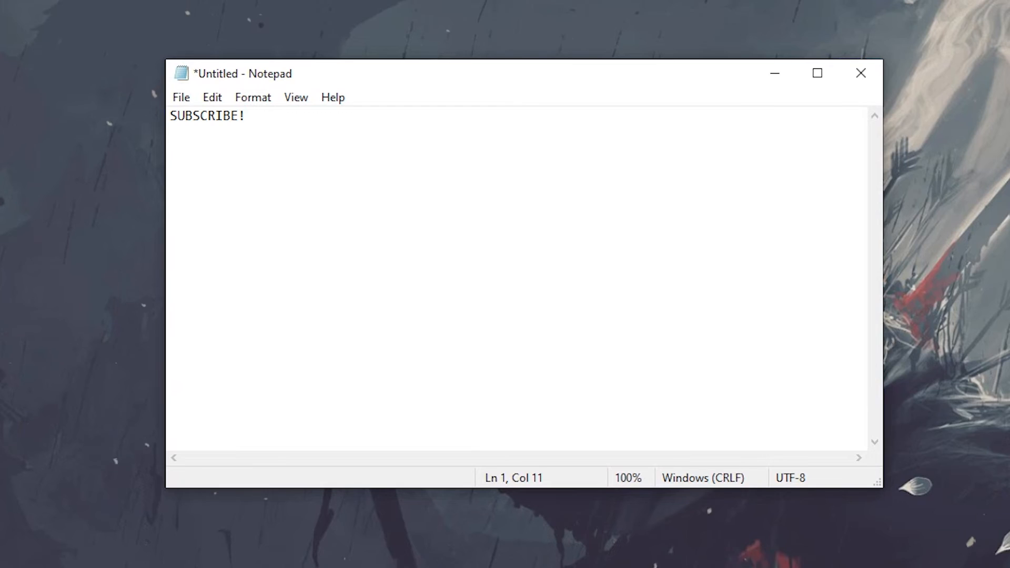